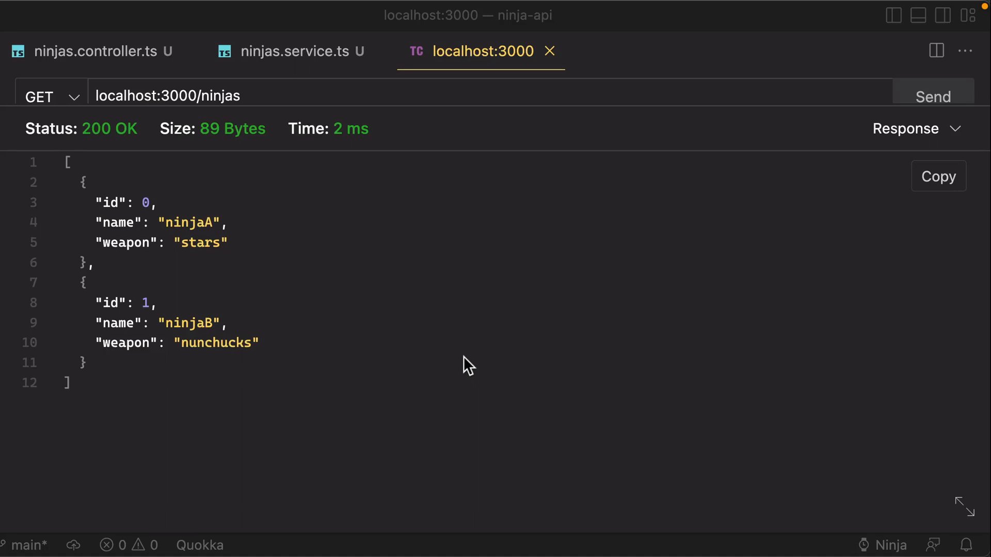
mouse_move(512, 190)
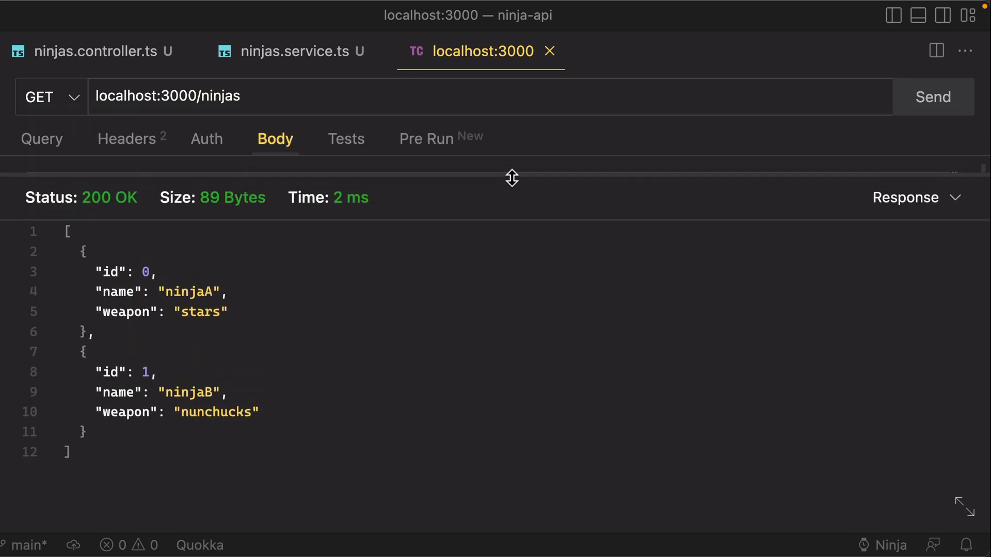
View the getNinja method in ninjas.service.ts that throws 'ninja not found'
click(291, 51)
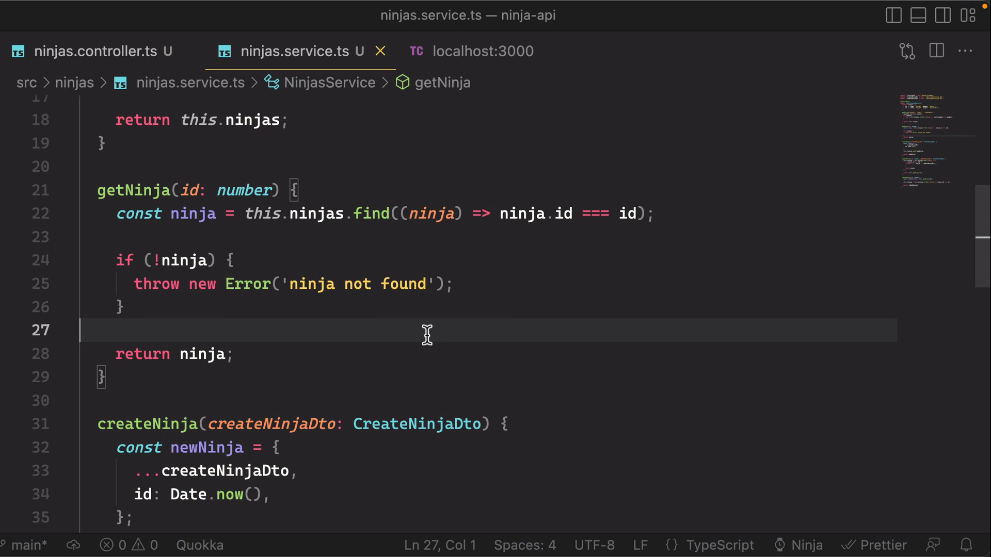
mouse_move(164, 301)
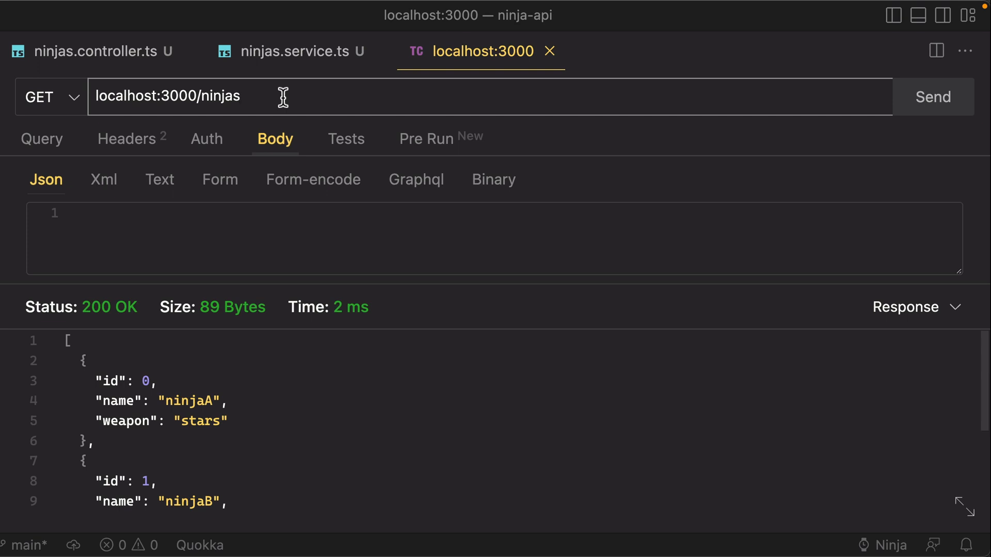
Send a GET to /ninjas/345345 and see the 500 error, then check the throwing service code
text(/)
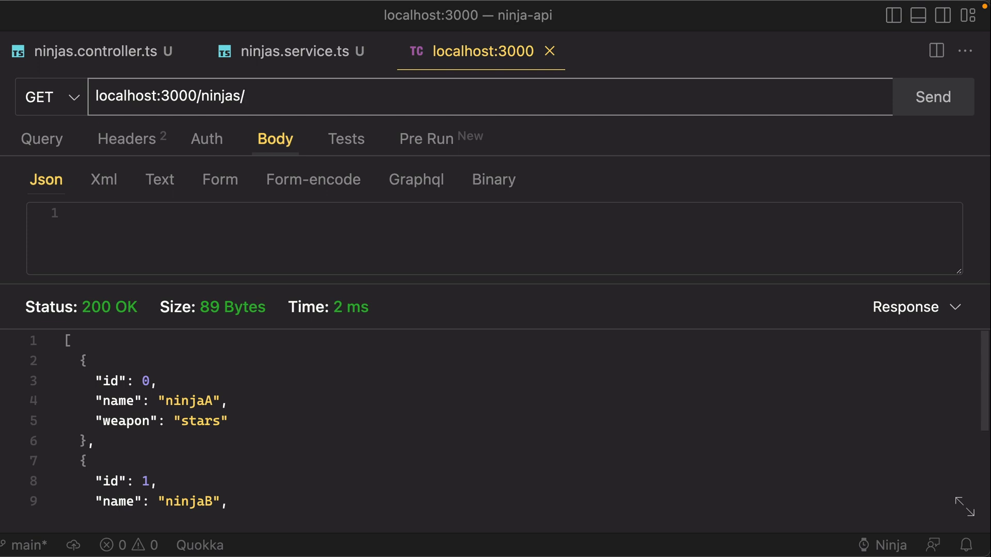
text(345345)
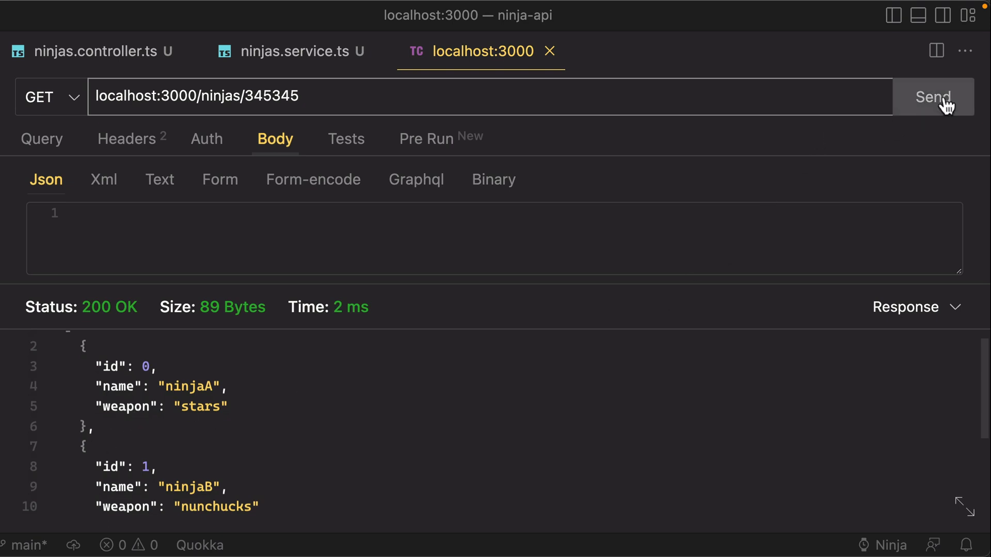
click(933, 97)
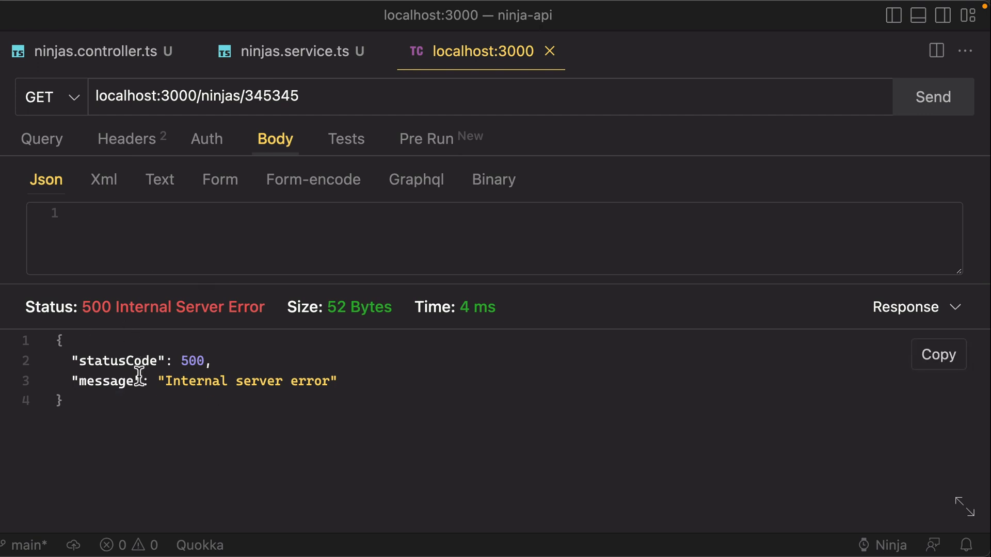
click(291, 52)
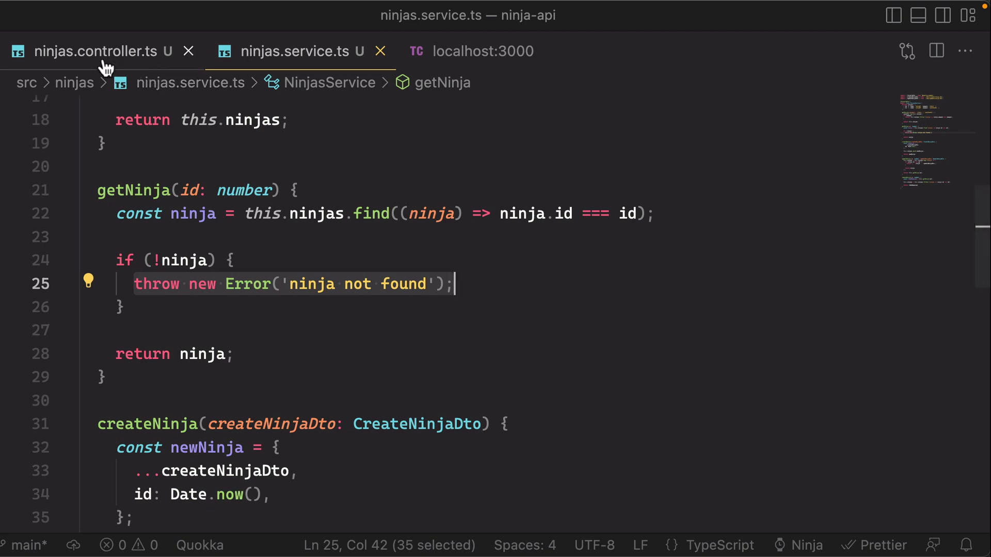
Compare getOneNinja in ninjas.controller.ts with the 500 response in Thunder Client
click(96, 52)
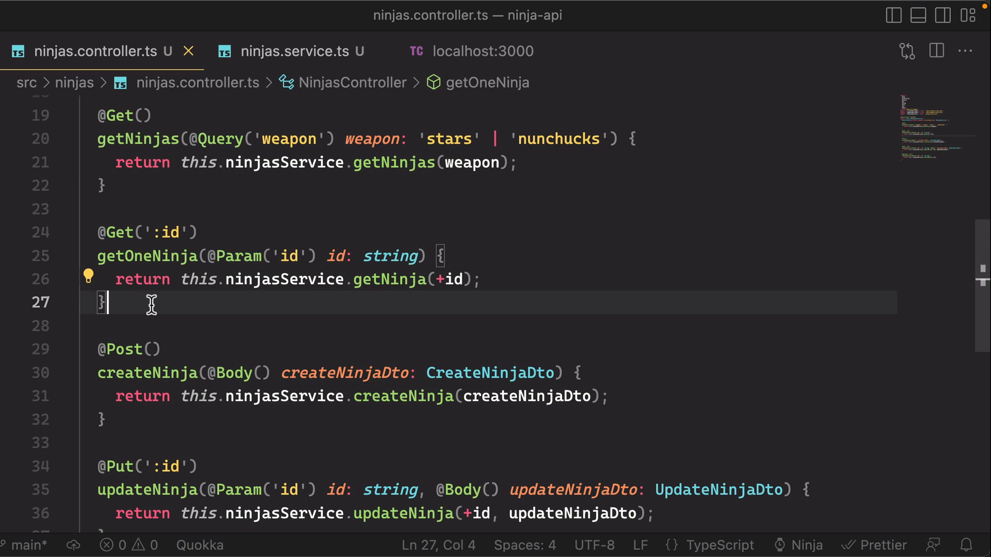
click(482, 52)
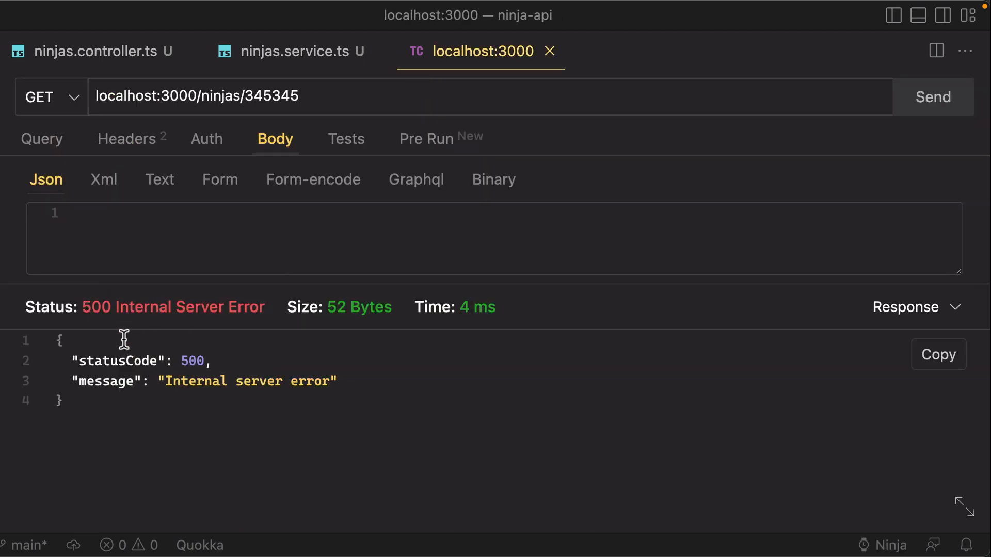
click(89, 52)
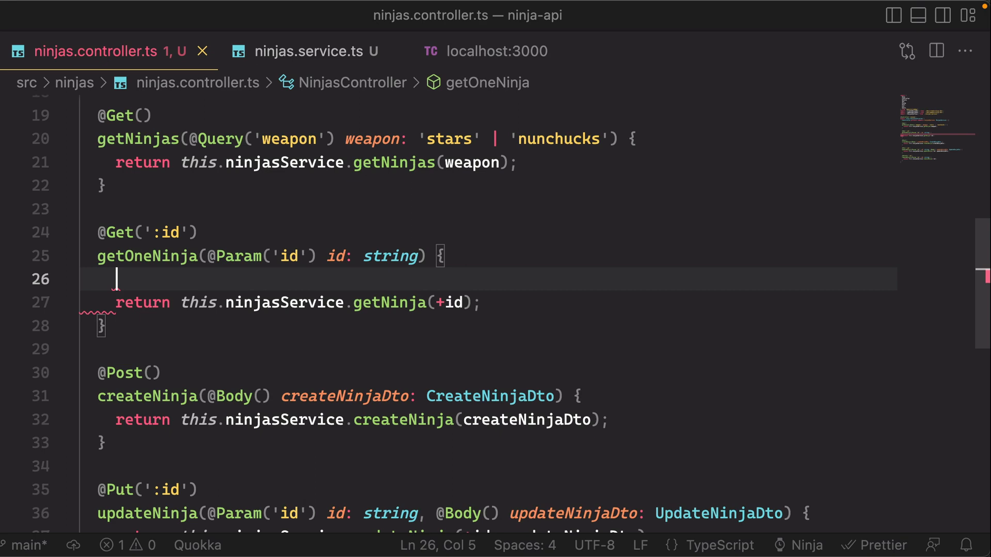
text(try {)
text(} catch (err) {)
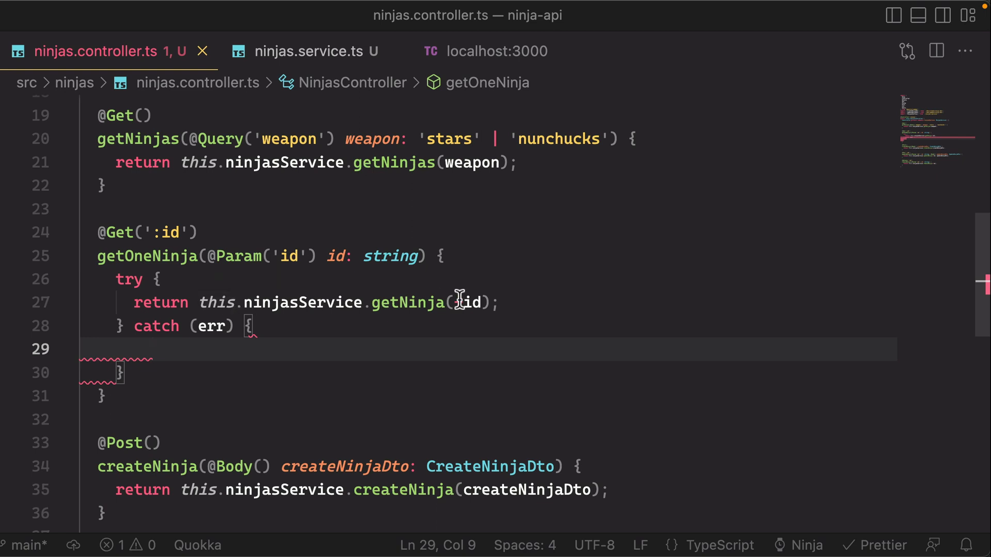
text(+)
text(throw new)
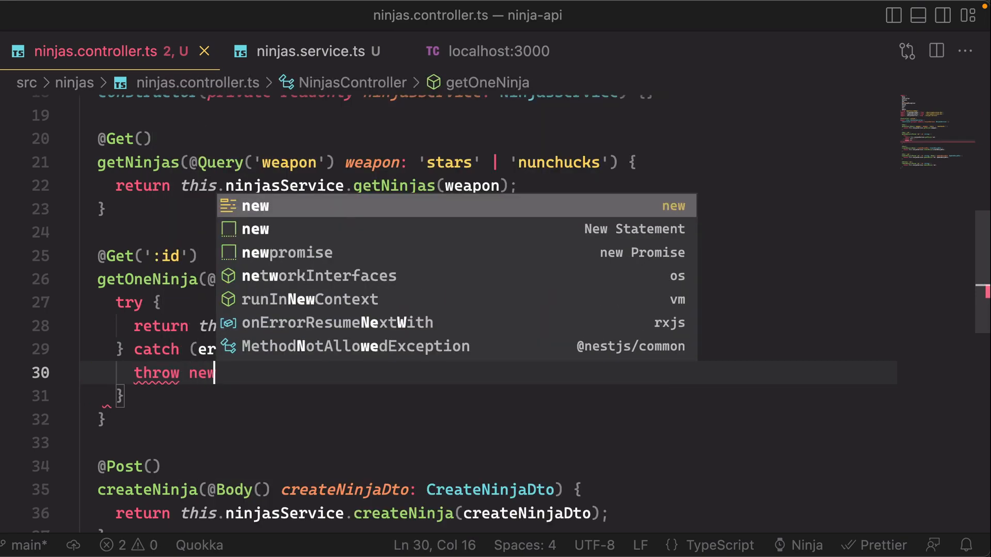
text(No)
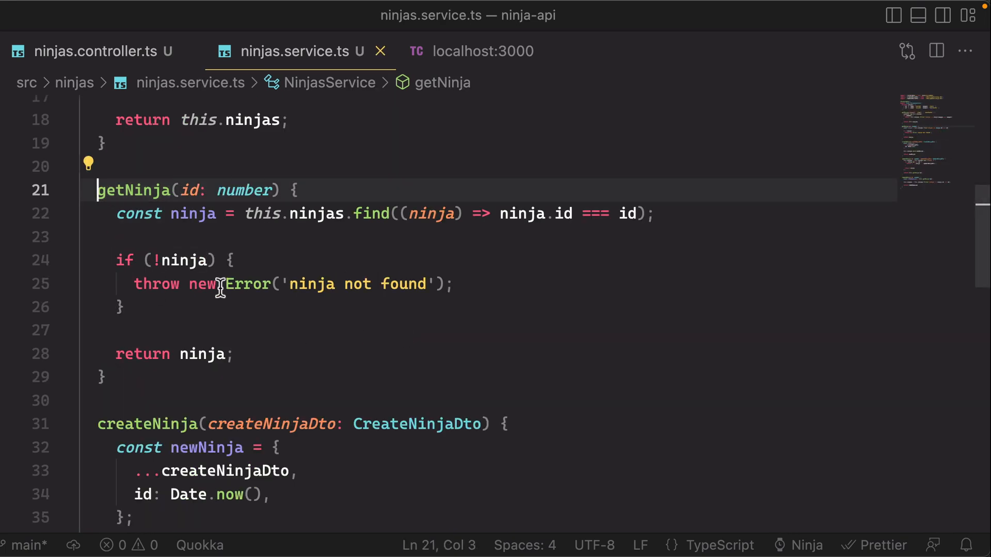
click(95, 51)
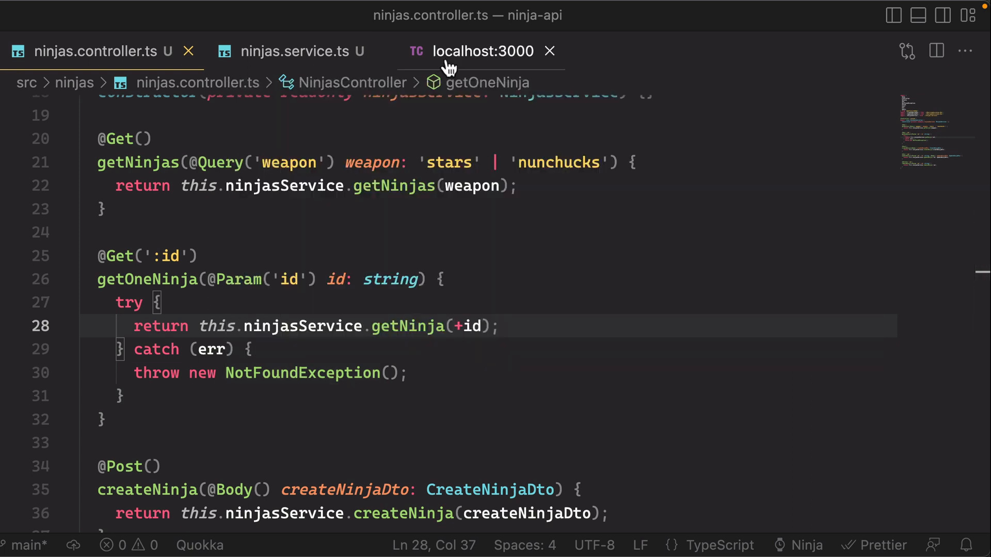
Resend the /ninjas/345345 request, get 404 Not Found, and return to the controller
click(482, 52)
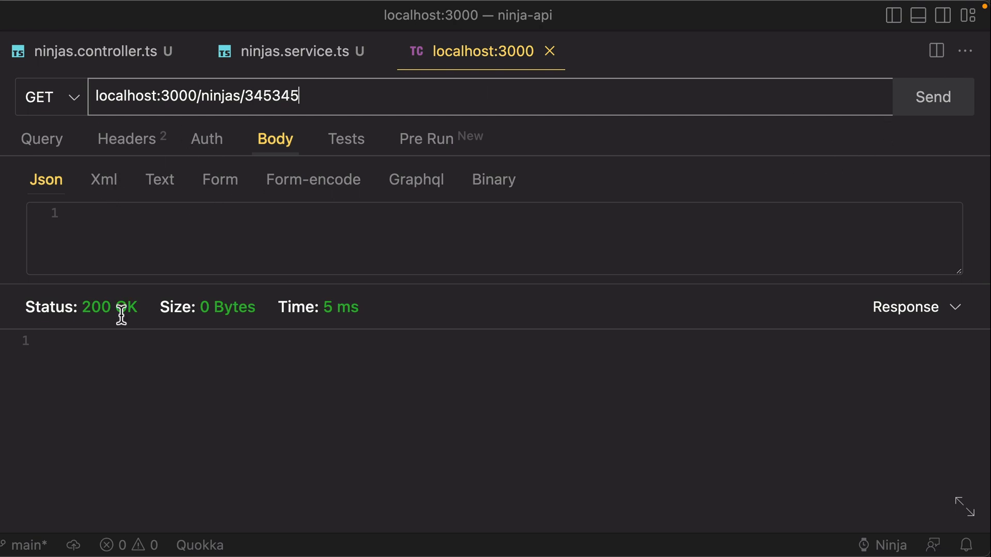
click(933, 97)
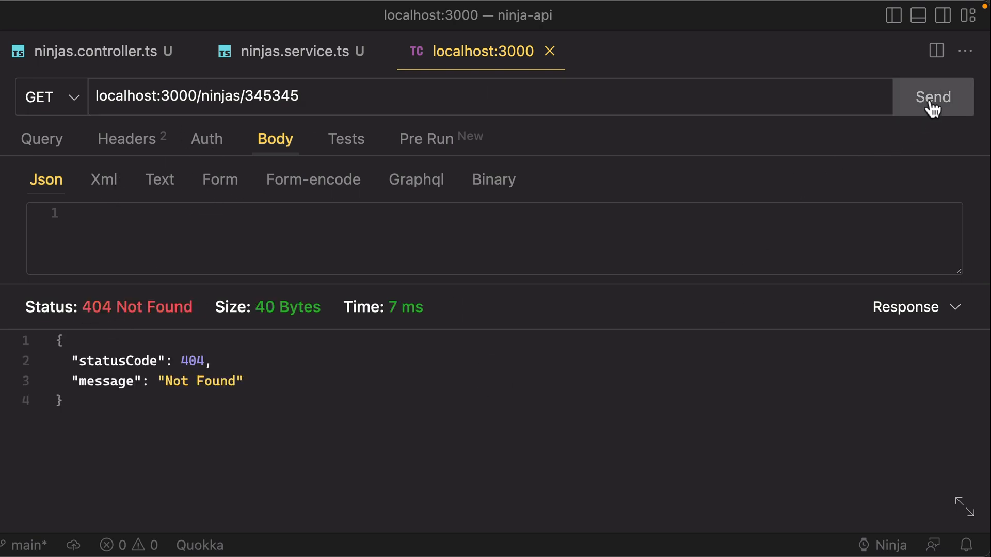
drag(83, 308, 152, 308)
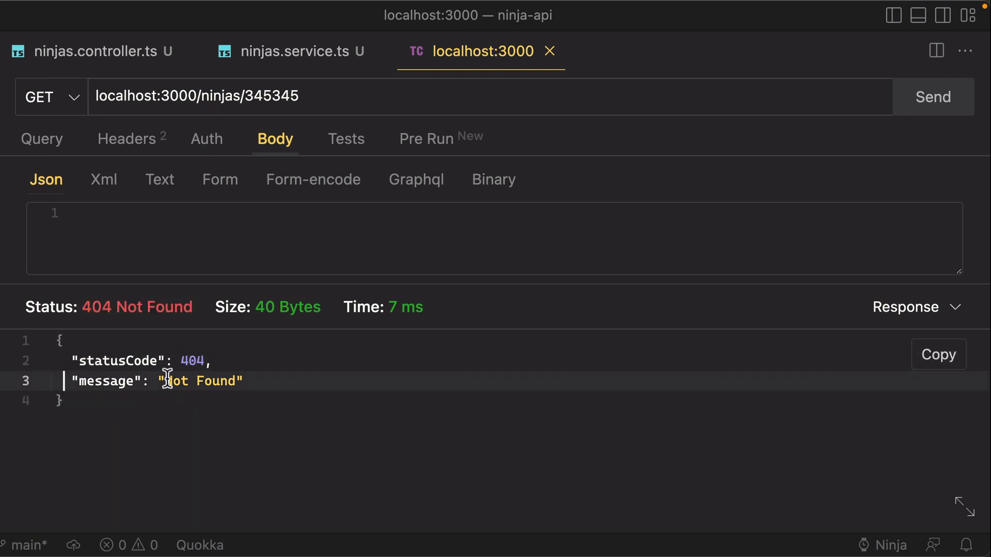
click(93, 51)
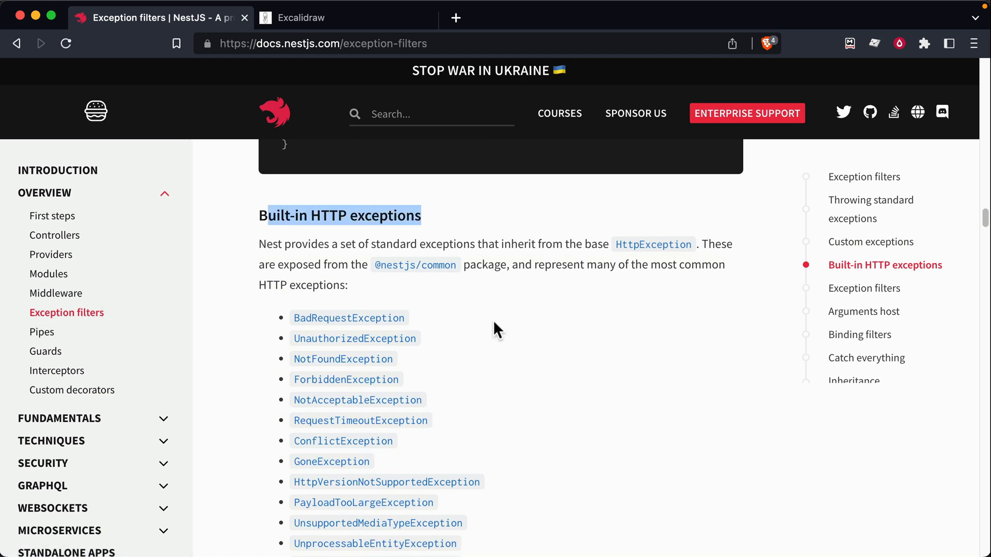
Scroll through the built-in HTTP exceptions from BadRequestException to PreconditionFailedException
scroll(down, 3)
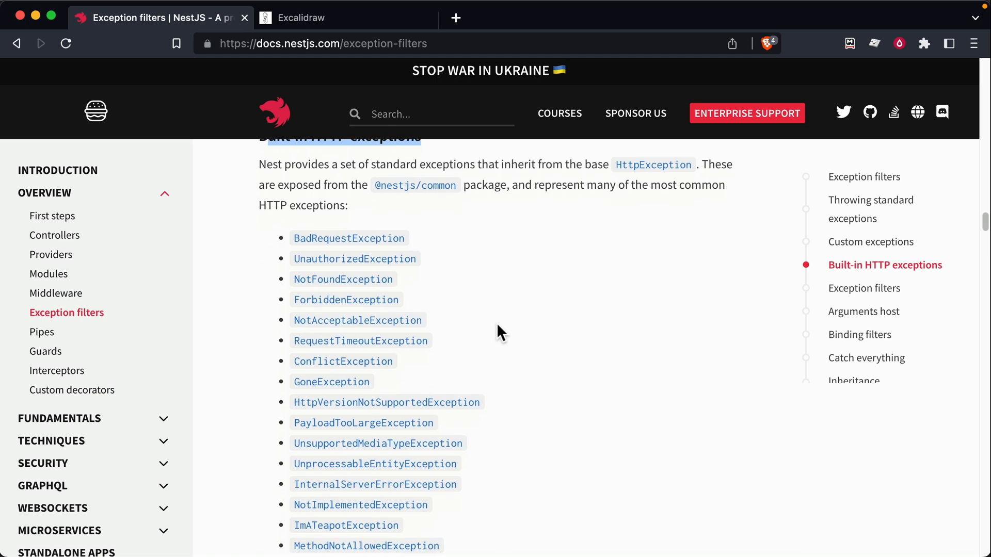
scroll(down, 3)
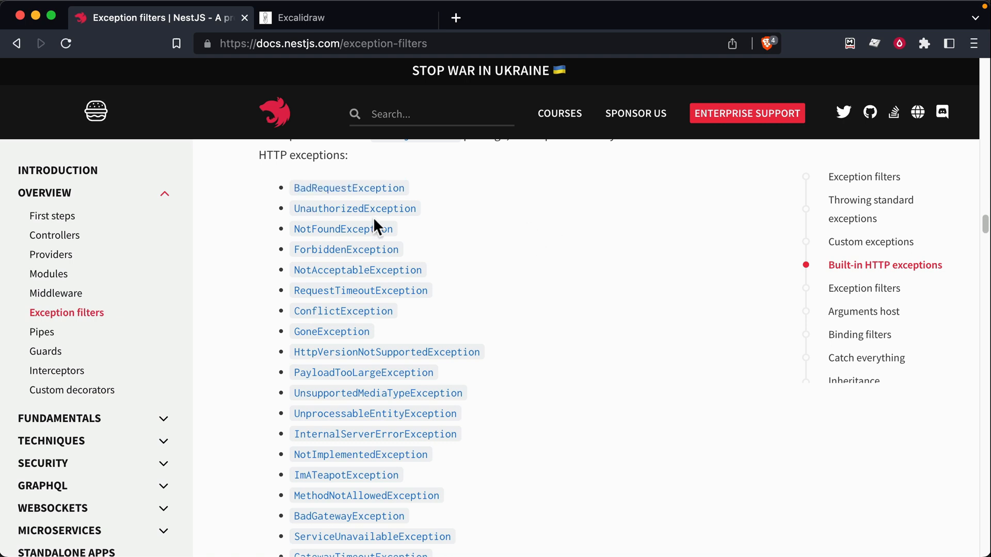
mouse_move(285, 215)
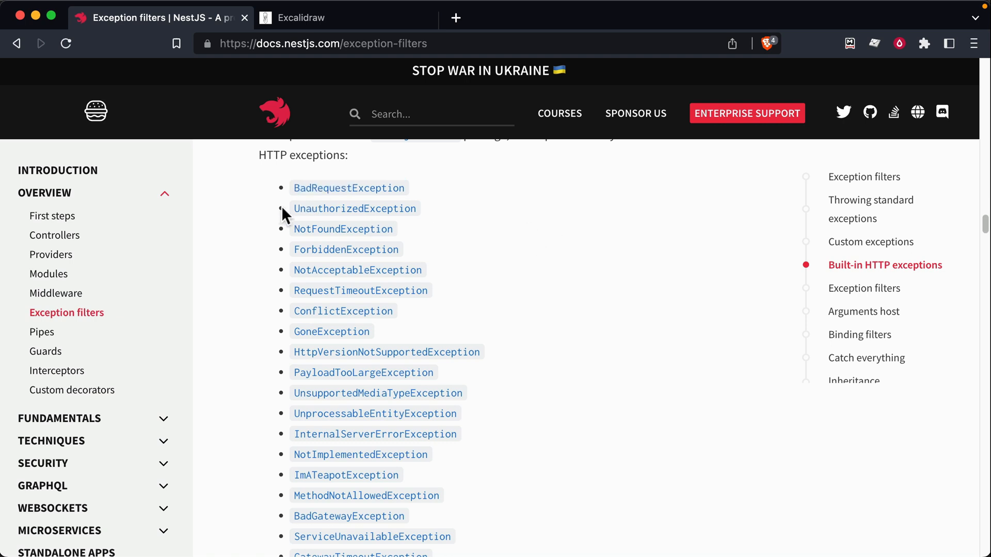
mouse_move(369, 212)
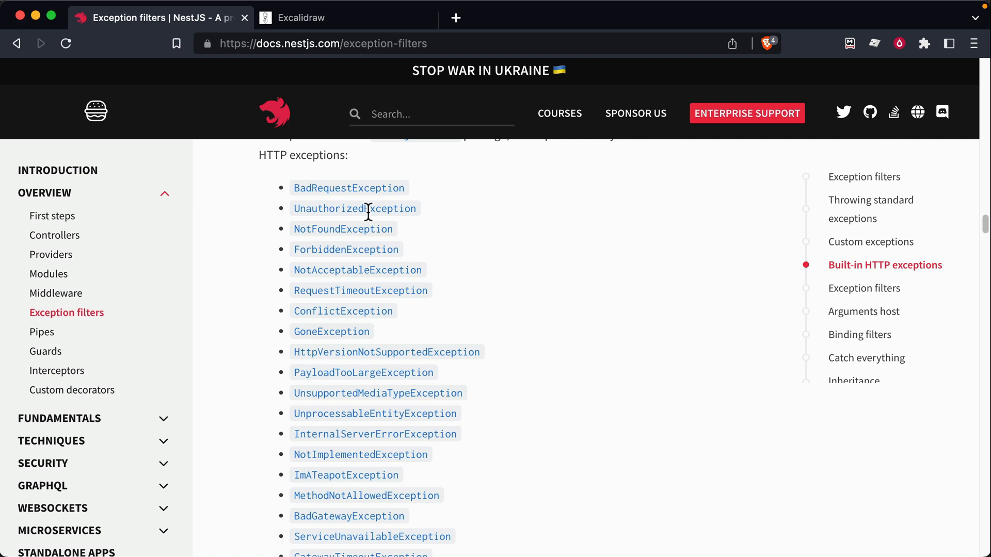
double_click(354, 207)
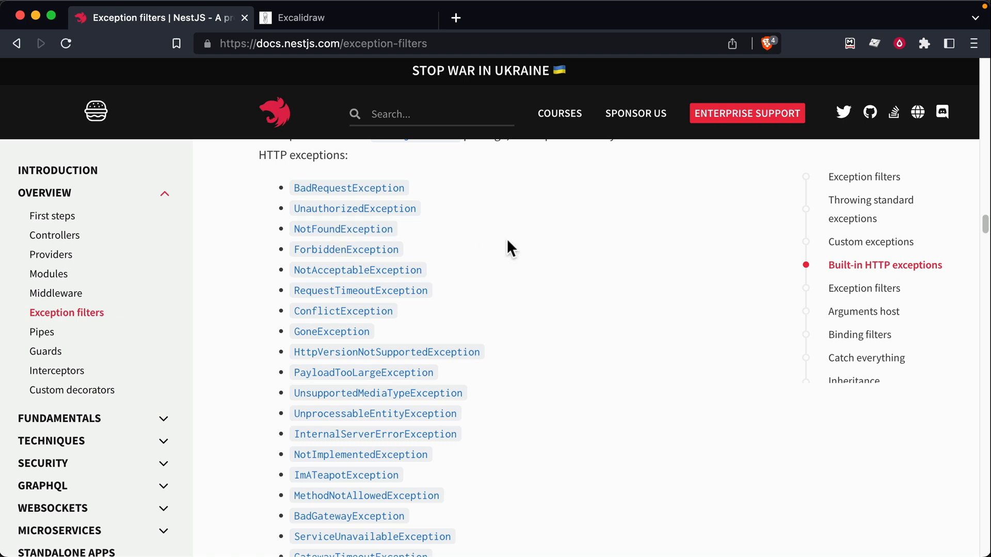
scroll(down, 3)
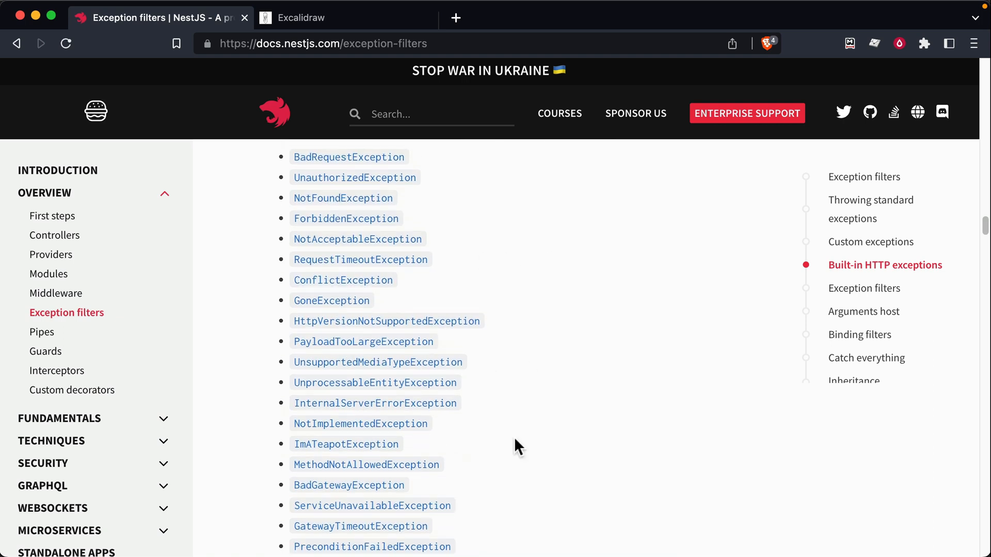
scroll(down, 3)
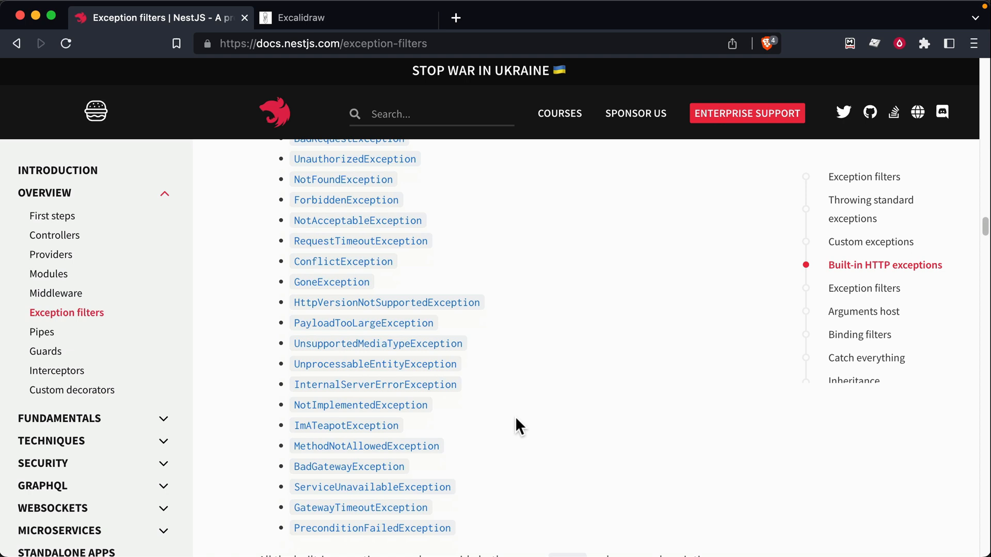
mouse_move(509, 387)
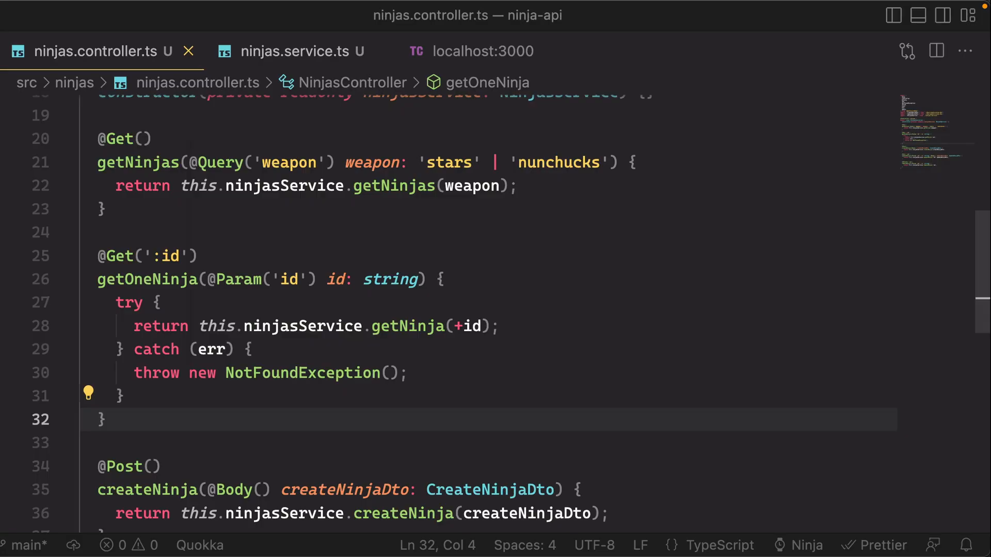
mouse_move(289, 423)
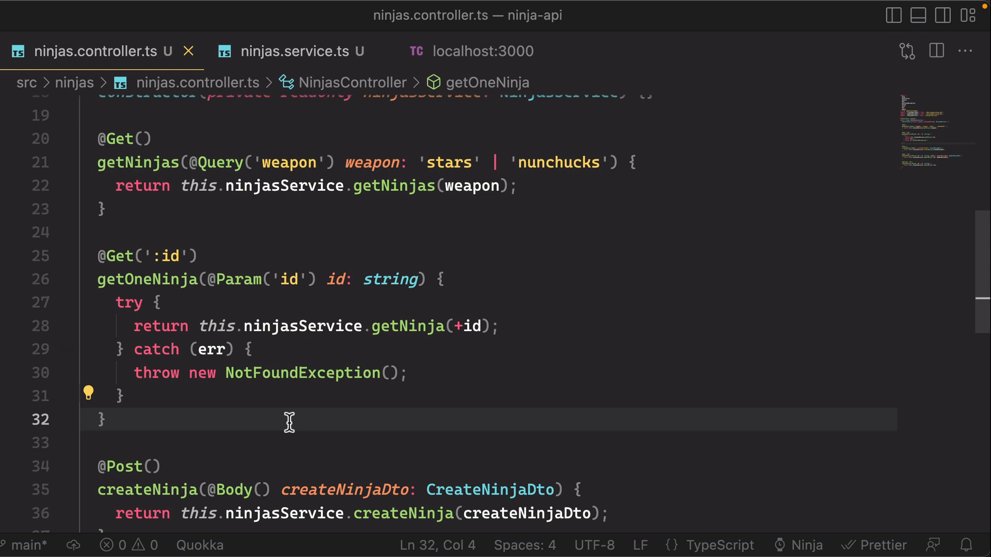
Highlight the thrown NotFoundException in getOneNinja's catch block
double_click(303, 373)
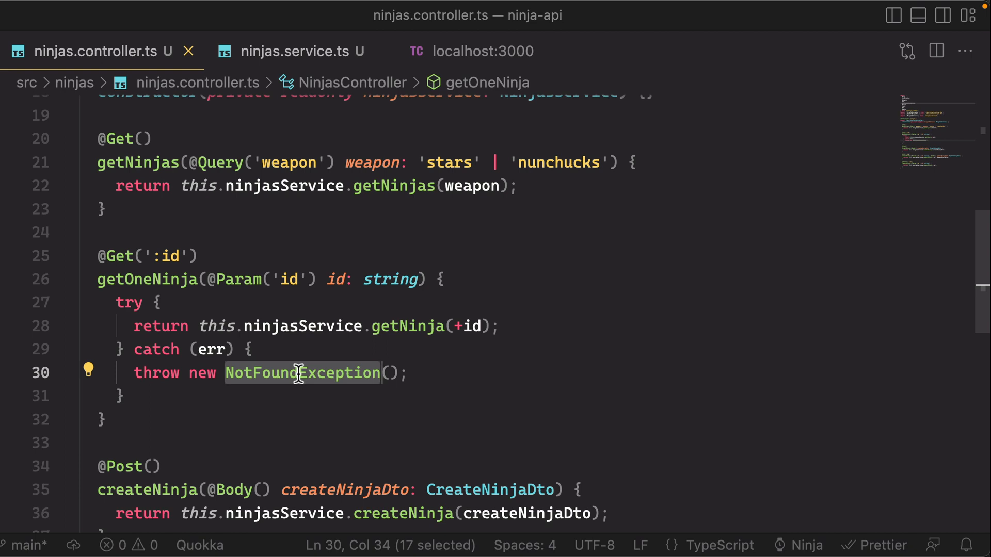
click(295, 52)
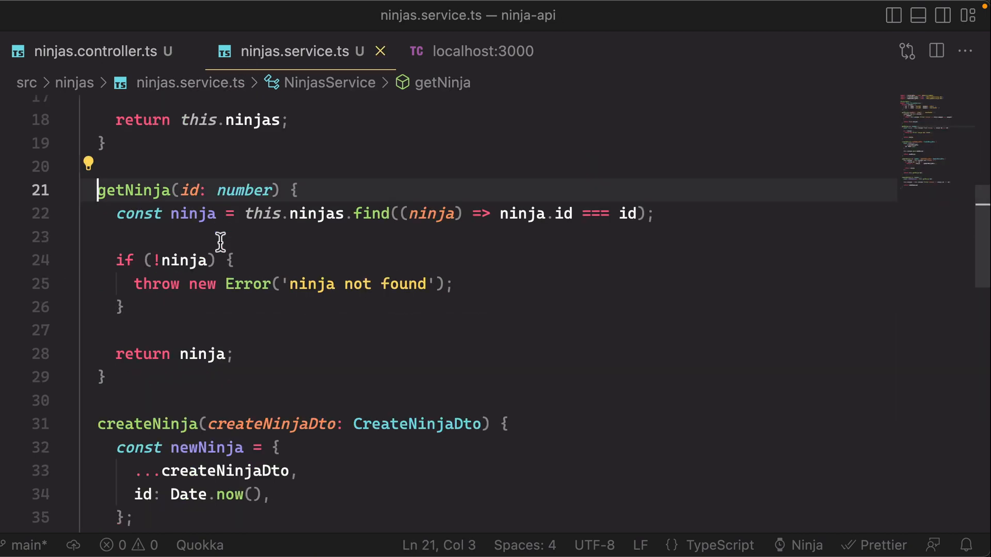
drag(224, 284, 449, 284)
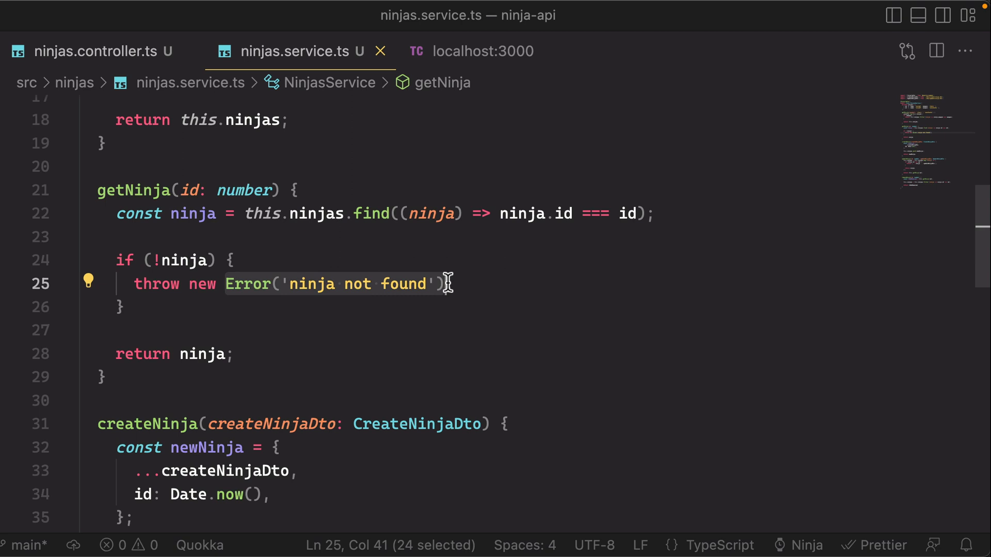
mouse_move(294, 284)
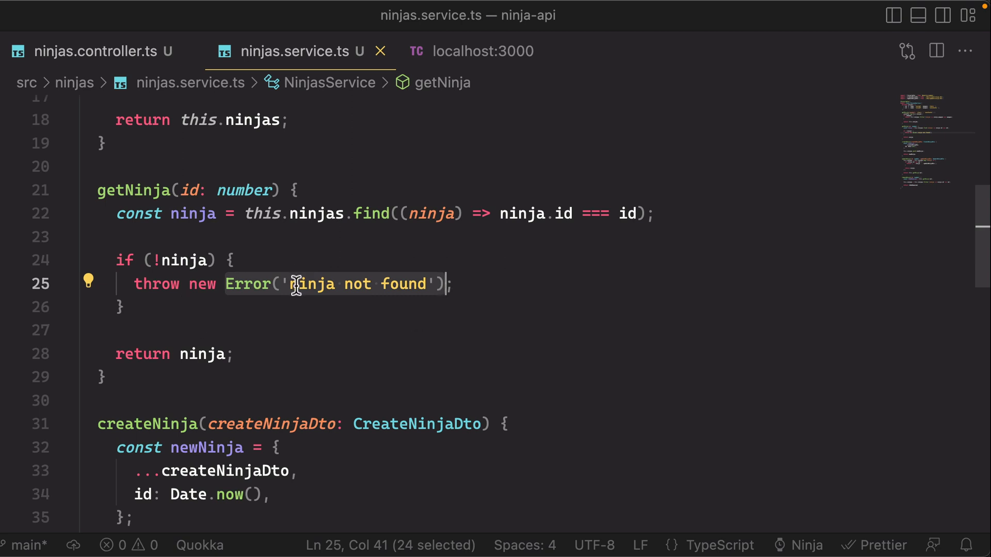
mouse_move(317, 188)
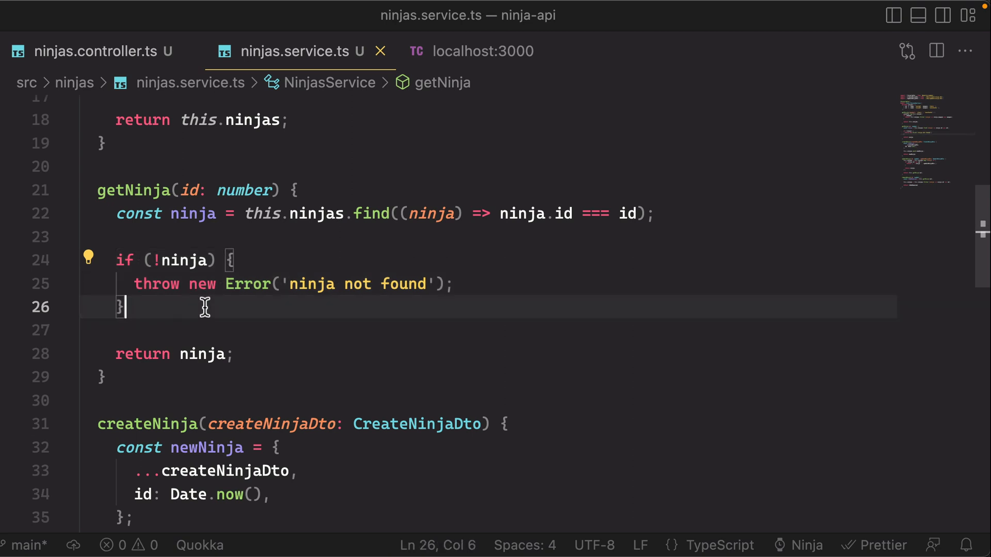
mouse_move(203, 337)
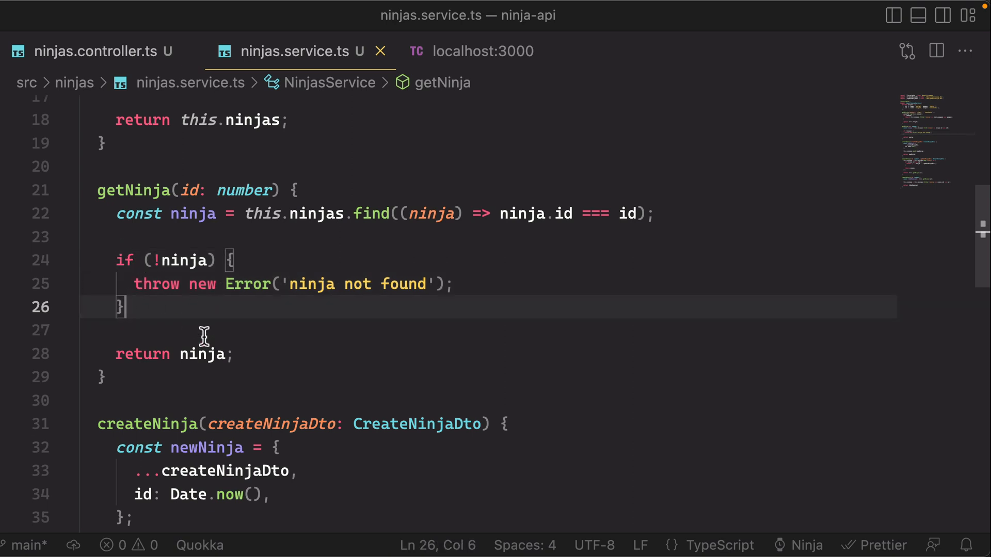
click(88, 51)
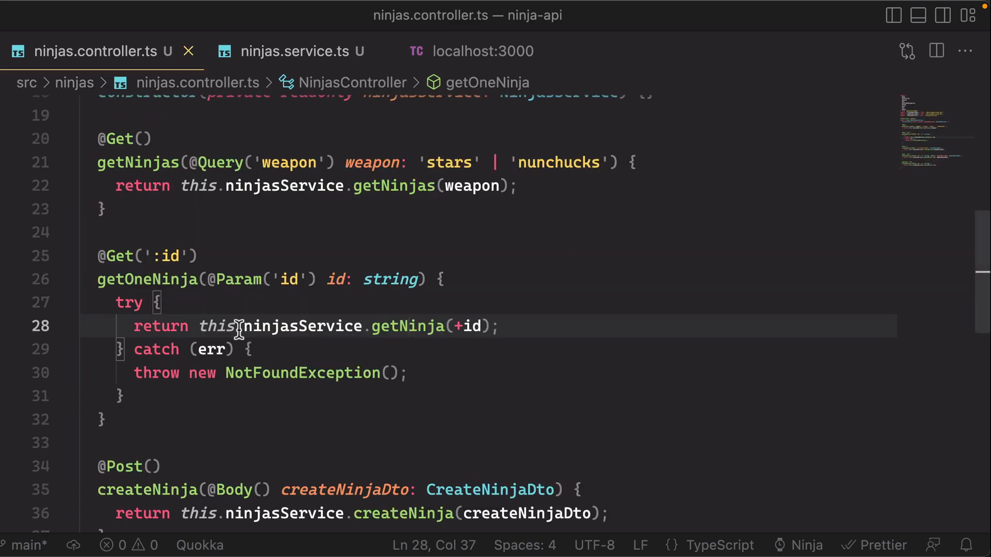
text(if (err)
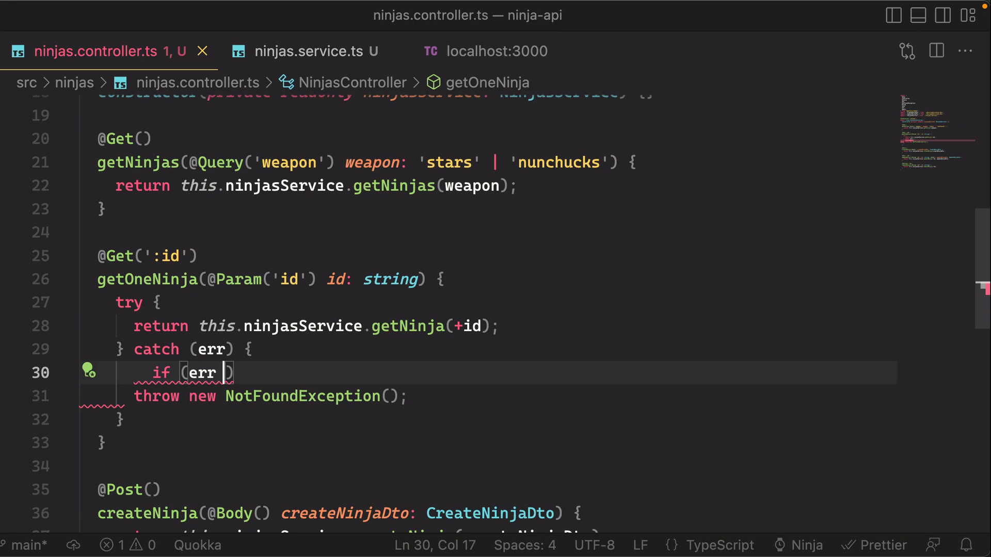
text(instanceof)
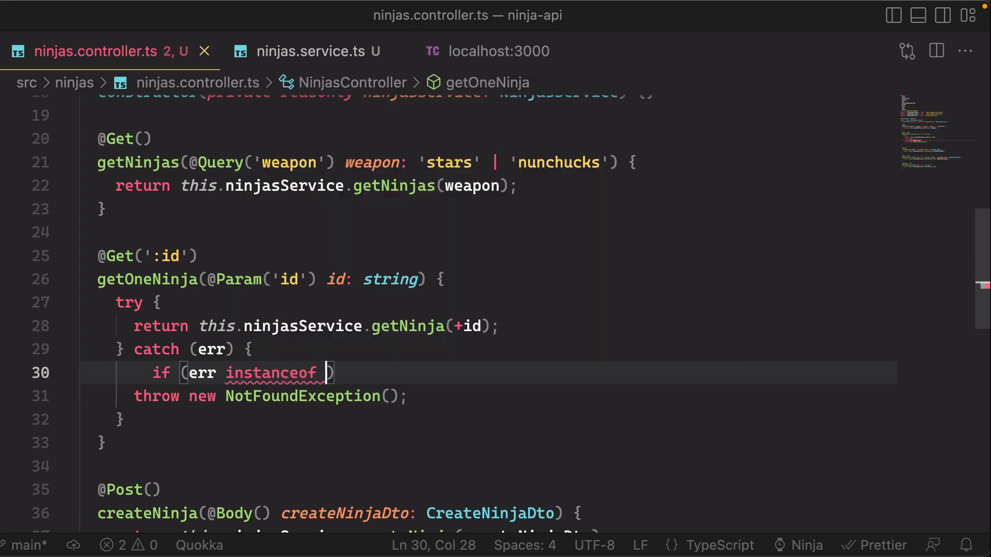
text(DbExce)
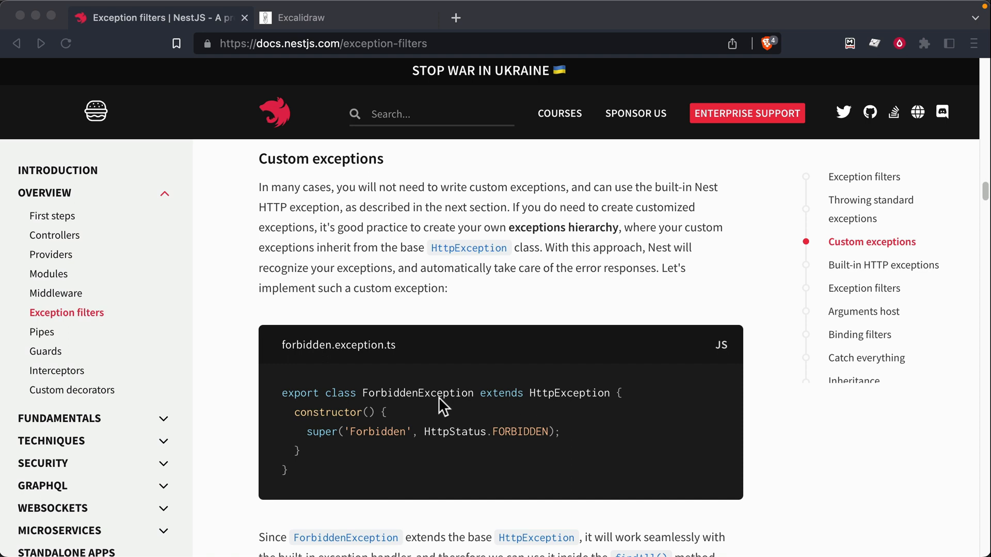
Scroll past Custom exceptions and the built-in list to the error cause example
scroll(down, 3)
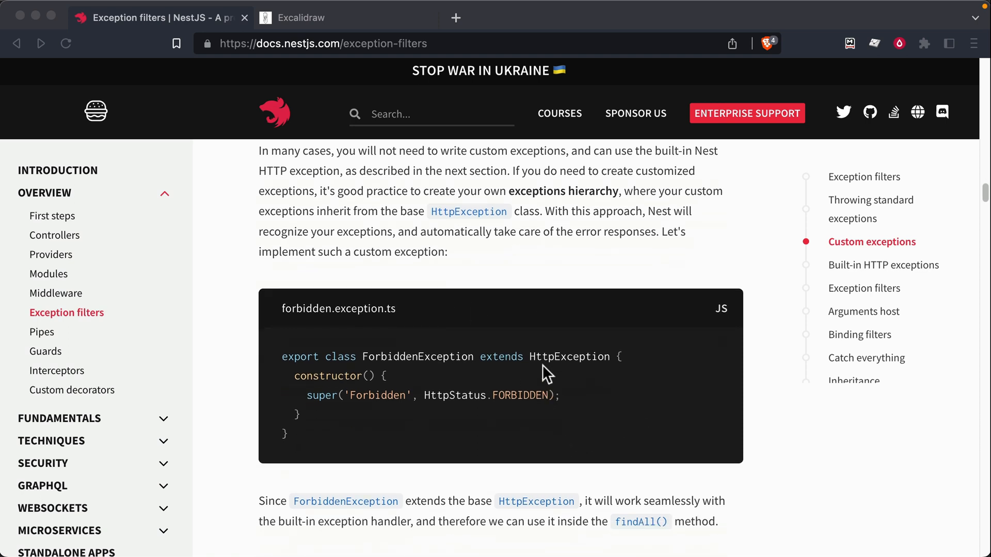
mouse_move(345, 360)
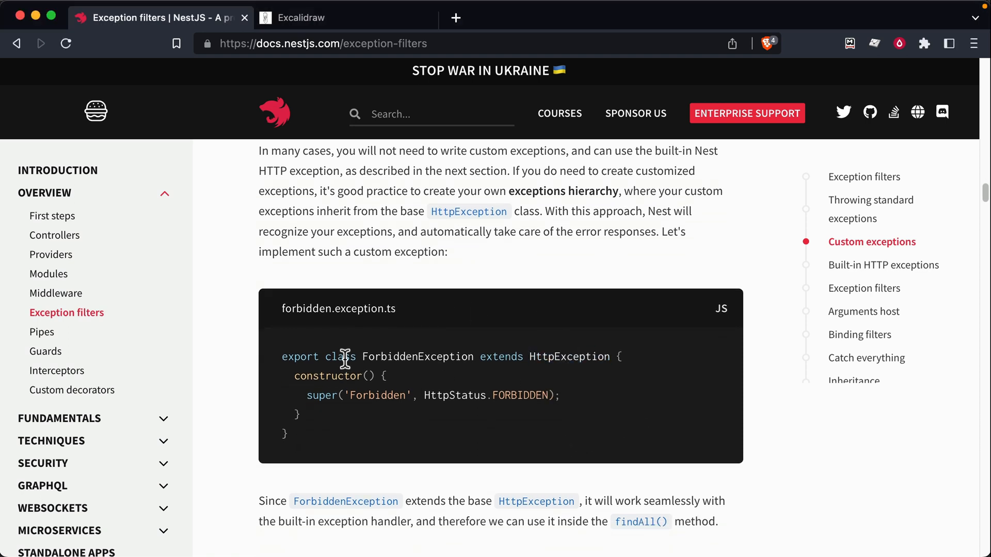
scroll(down, 3)
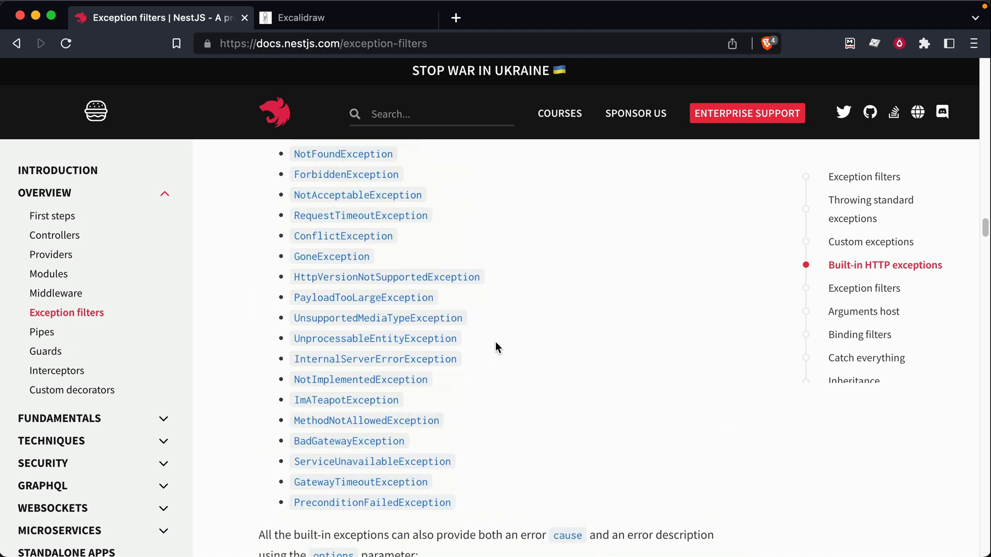
scroll(down, 3)
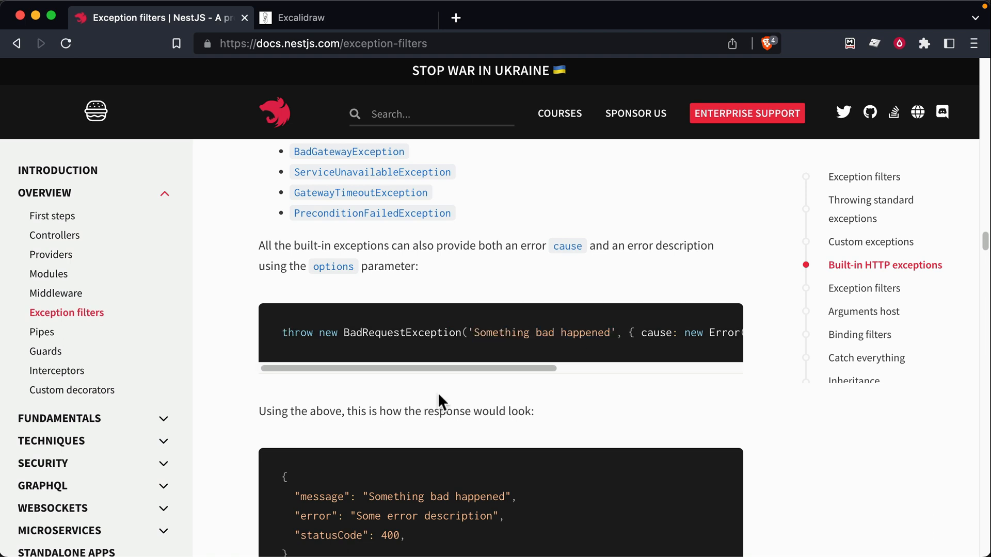
mouse_move(488, 250)
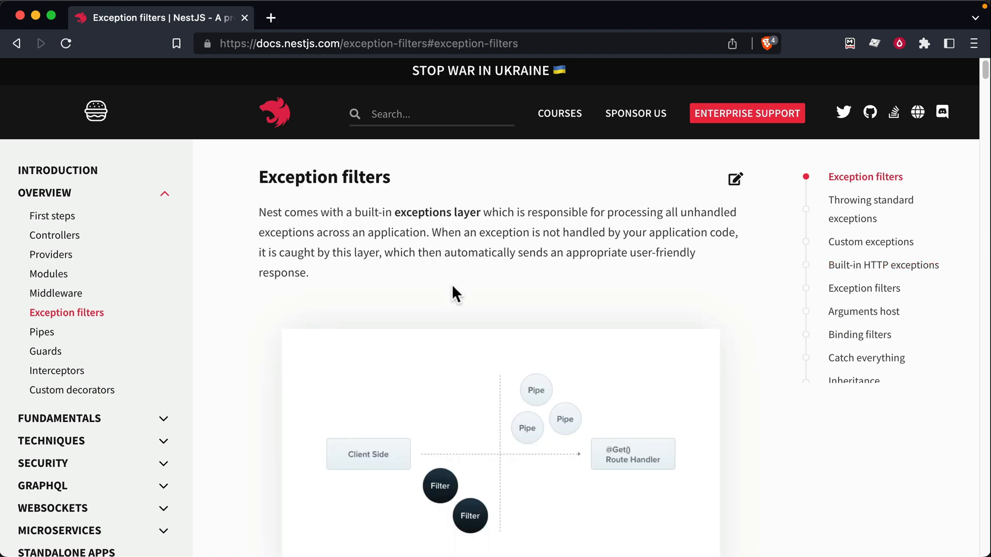
Scroll through the exceptions layer overview and select the built-in exception names list
scroll(down, 3)
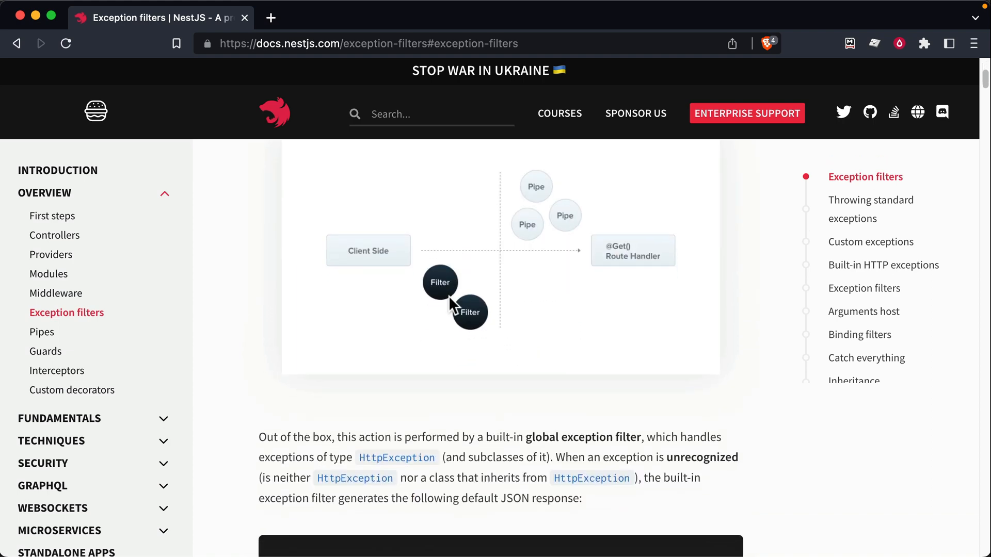
scroll(up, 3)
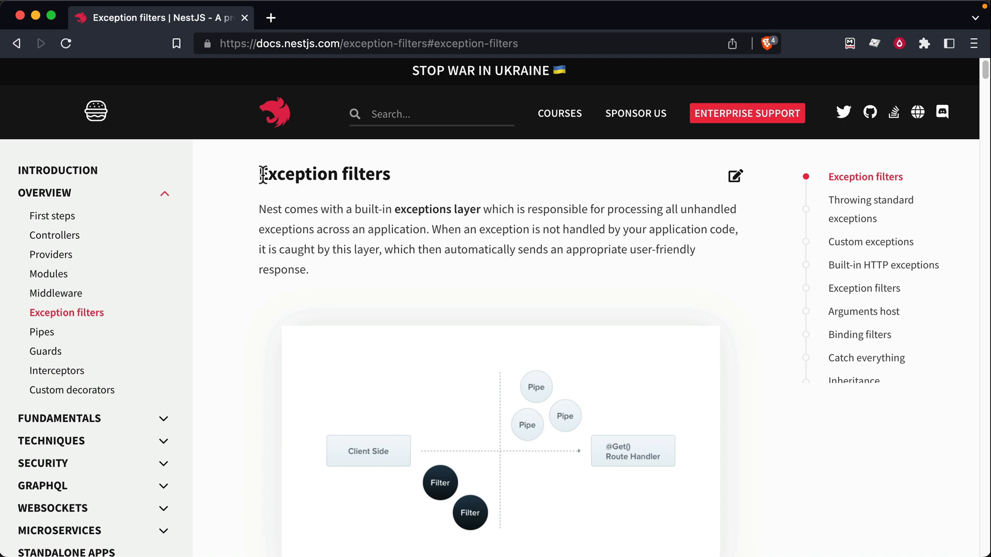
mouse_move(479, 322)
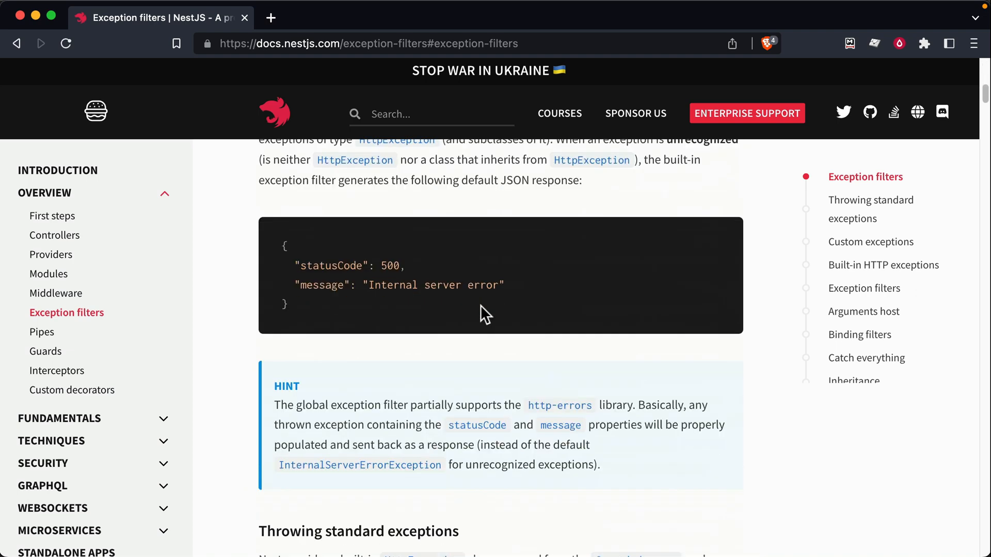
scroll(down, 3)
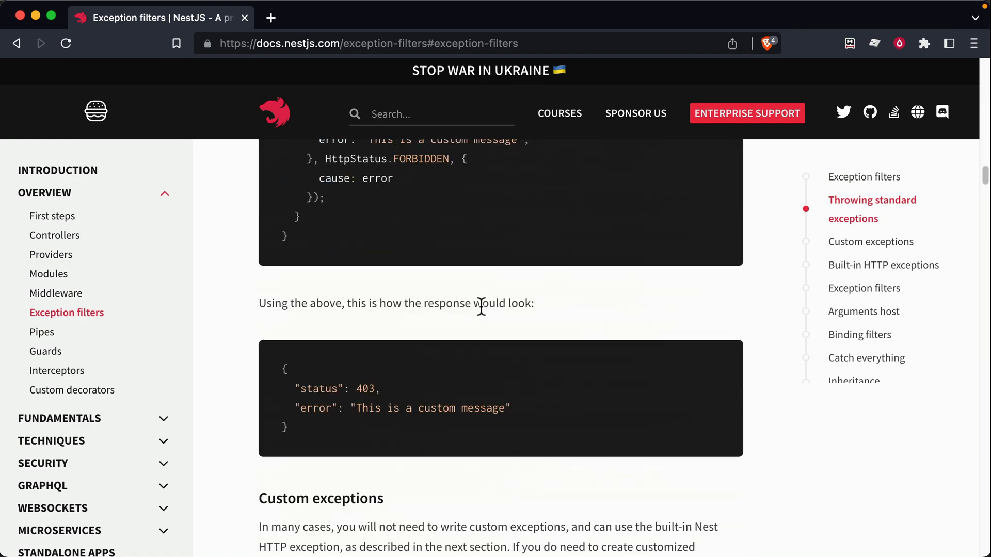
scroll(down, 3)
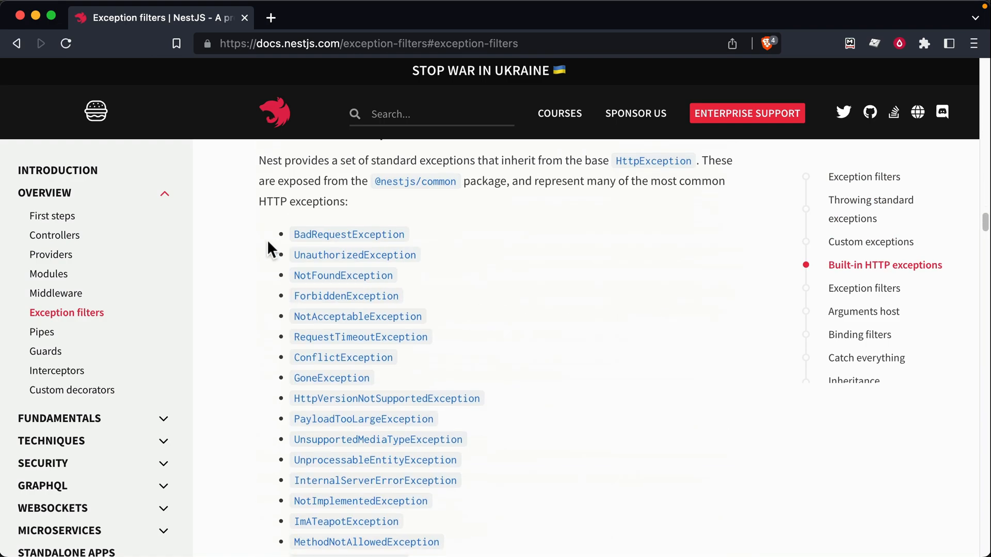
drag(294, 234, 385, 450)
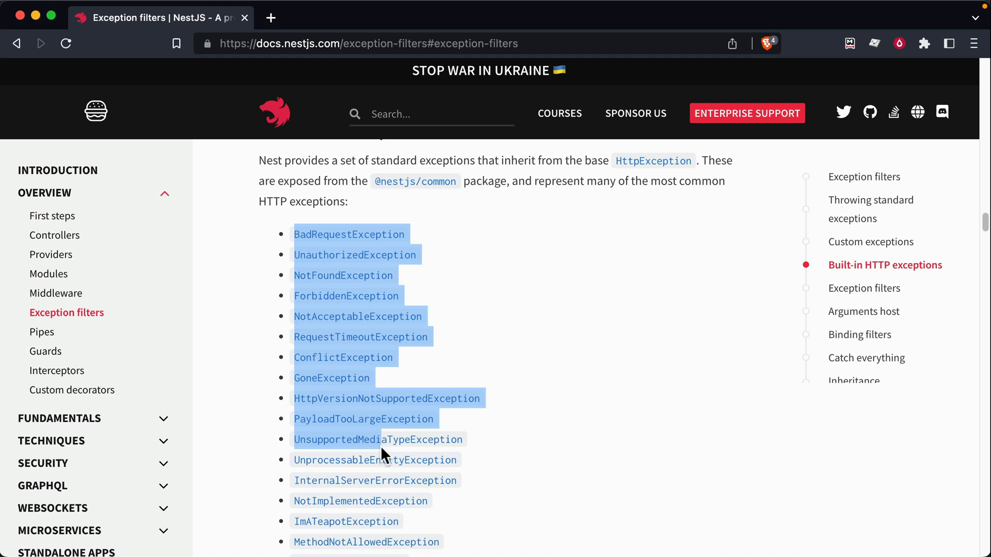
drag(381, 454, 471, 507)
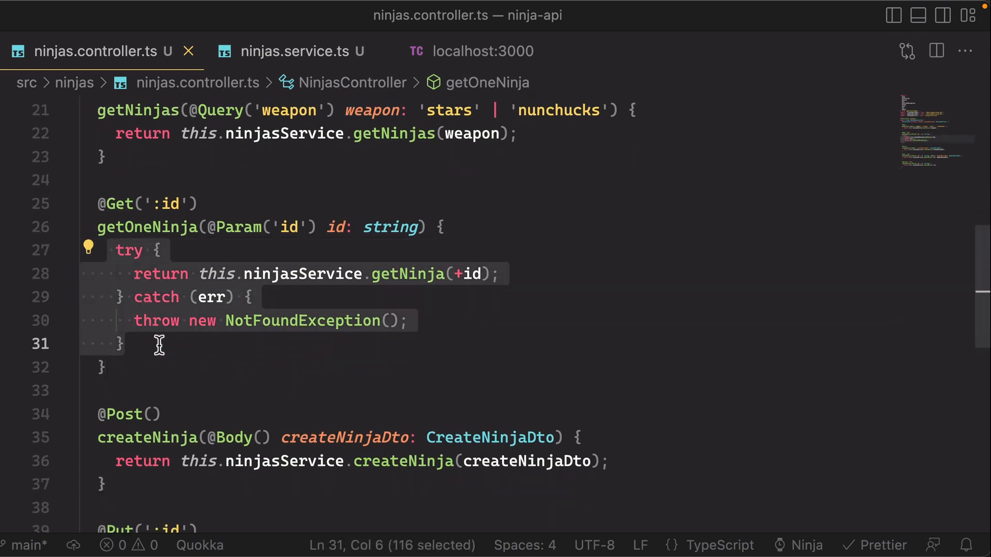
Clear the selection around getOneNinja's try/catch block in the controller
click(101, 368)
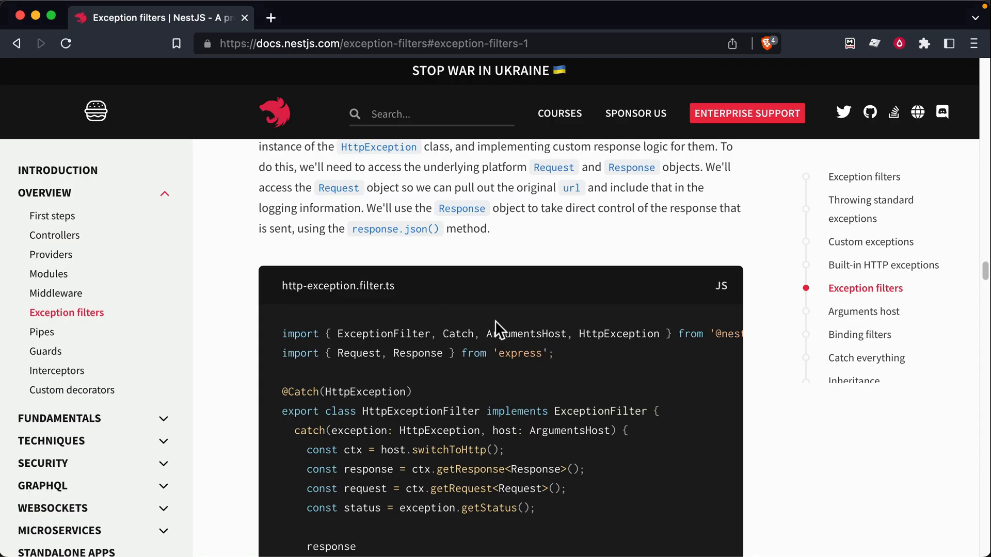
Scroll through the http-exception.filter.ts code sample building a custom error response
scroll(down, 3)
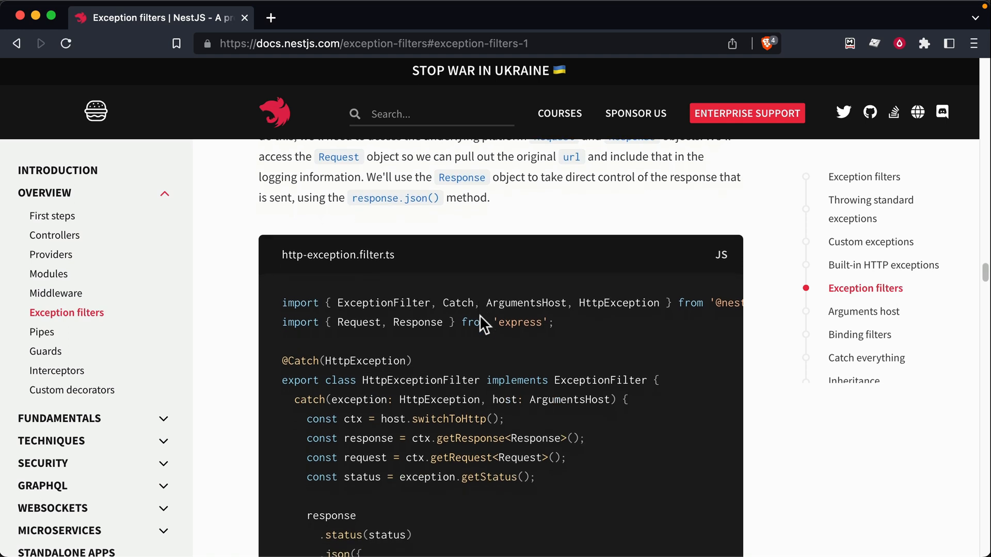
scroll(down, 3)
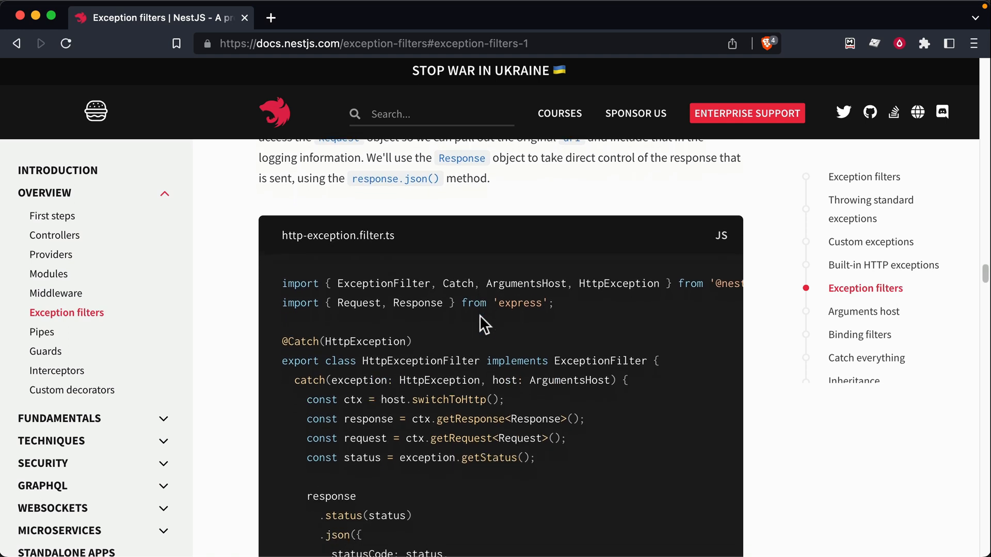
scroll(down, 3)
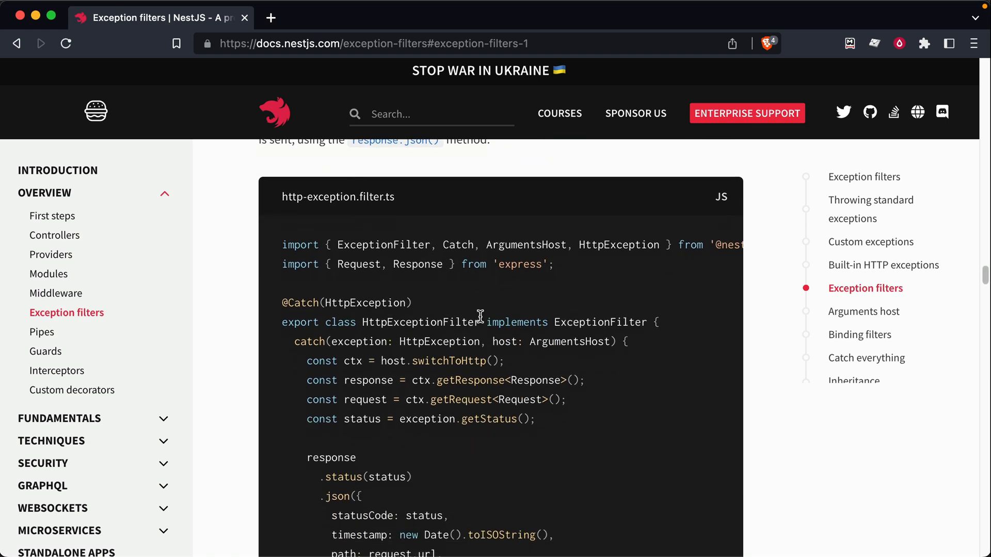
scroll(down, 3)
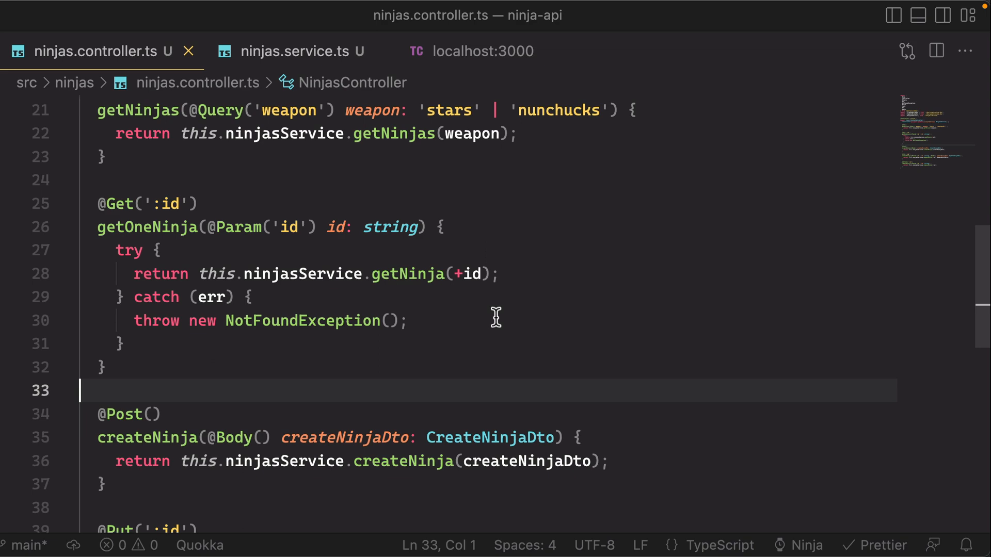
mouse_move(655, 343)
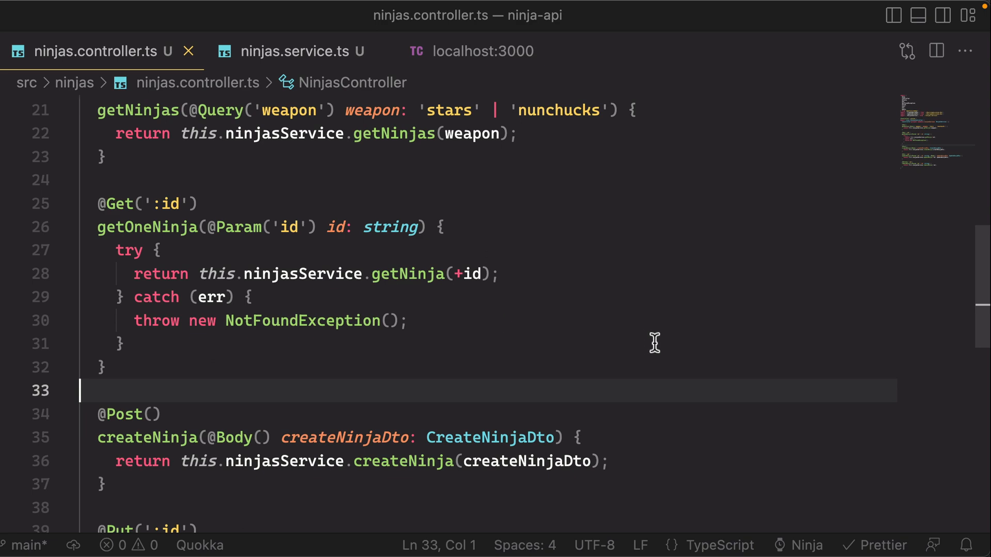